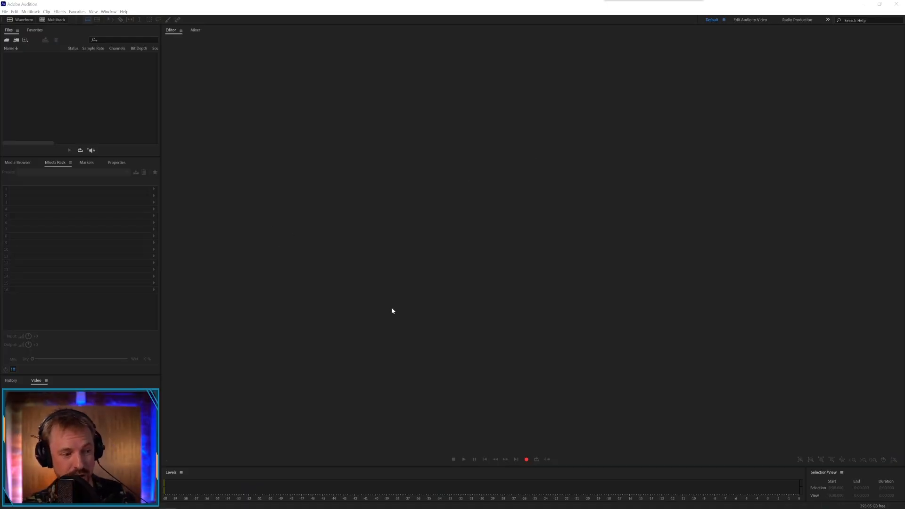
{"action": "mouse_move", "coordinate": [485, 297]}
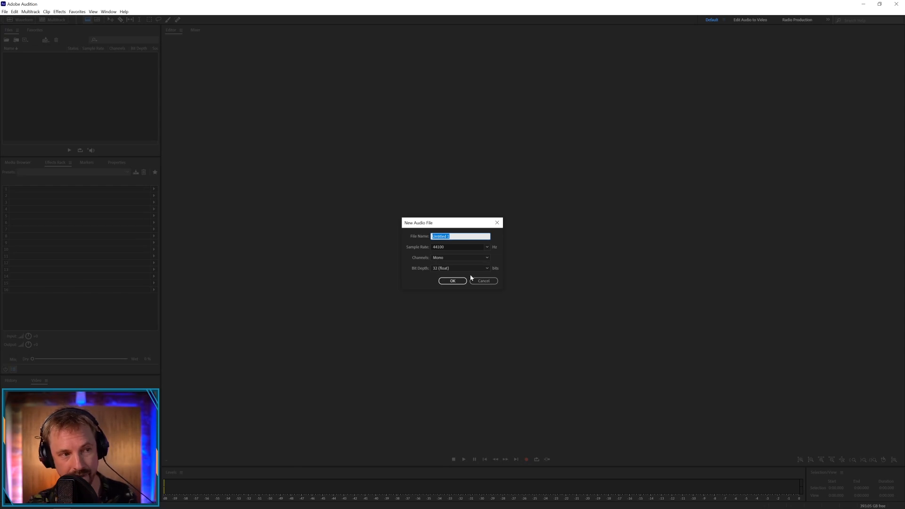
Confirm the New Audio File dialog to create the untitled mono file for the voice clip
{"action": "left_click", "coordinate": [451, 281]}
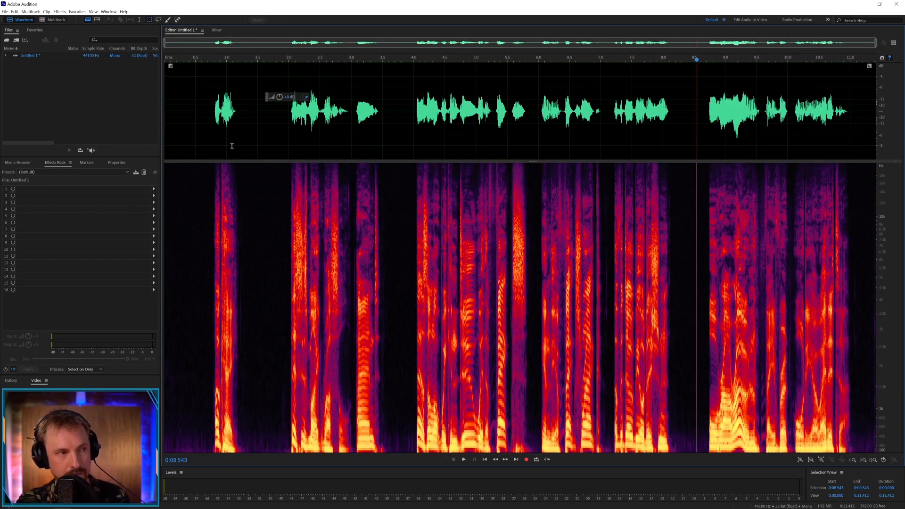
Add a Dynamics effect to rack slot 1 and begin adjusting its compressor settings
{"action": "left_click", "coordinate": [202, 59]}
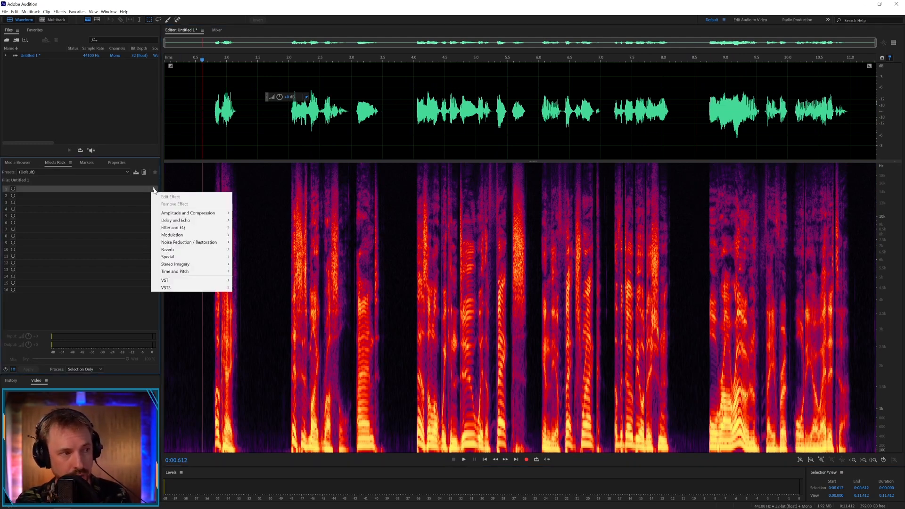
{"action": "mouse_move", "coordinate": [184, 208]}
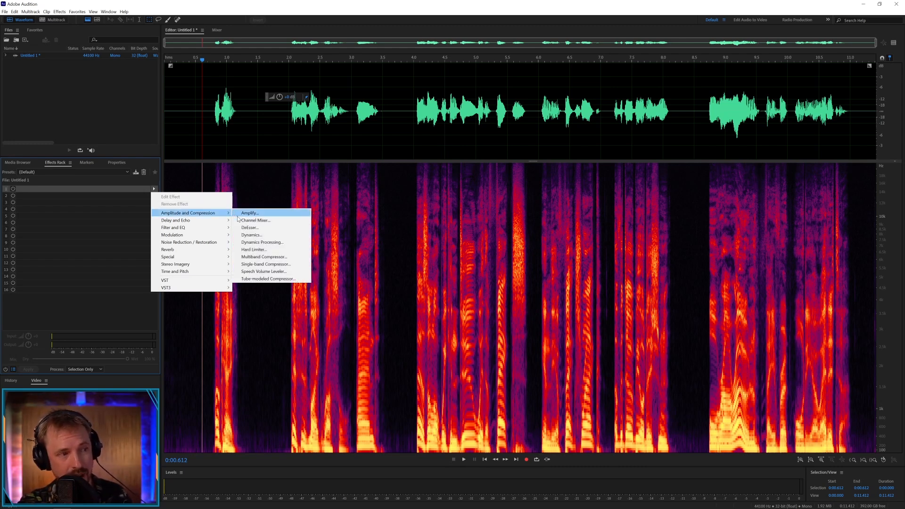
{"action": "left_click", "coordinate": [252, 235]}
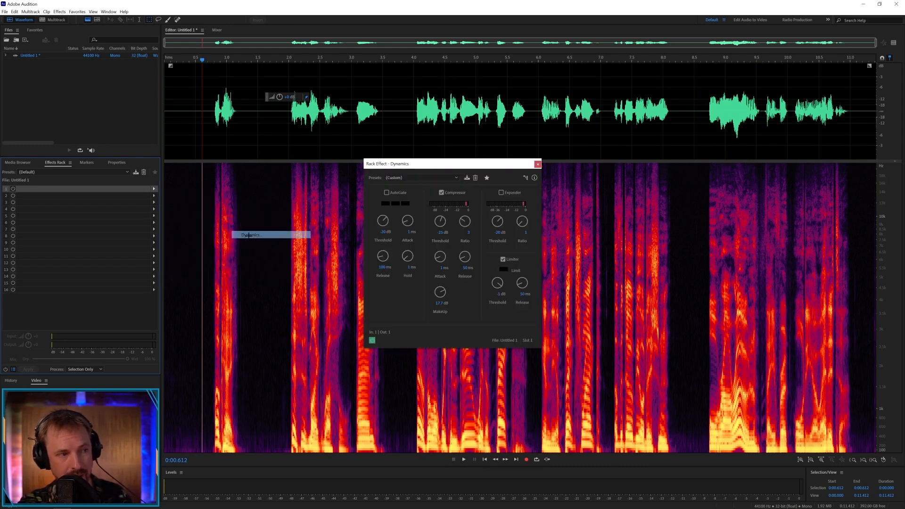
{"action": "left_click", "coordinate": [421, 177]}
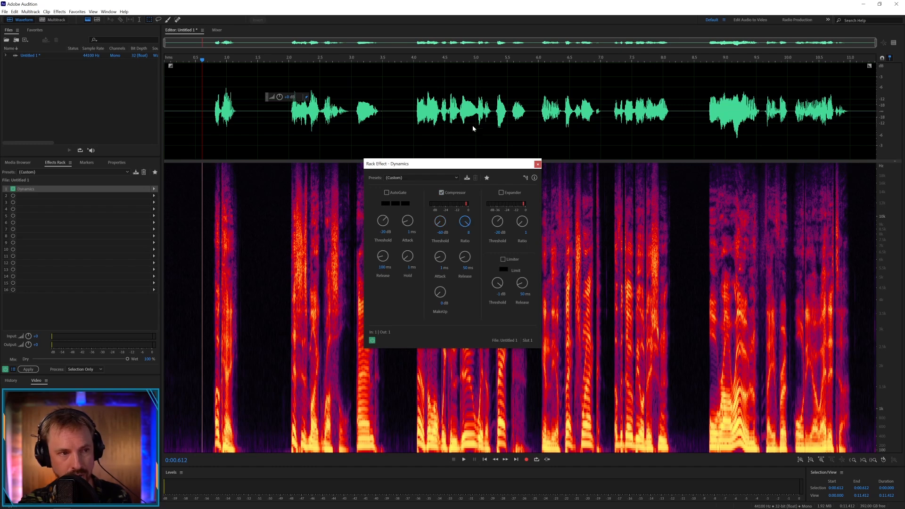
{"action": "mouse_move", "coordinate": [878, 57]}
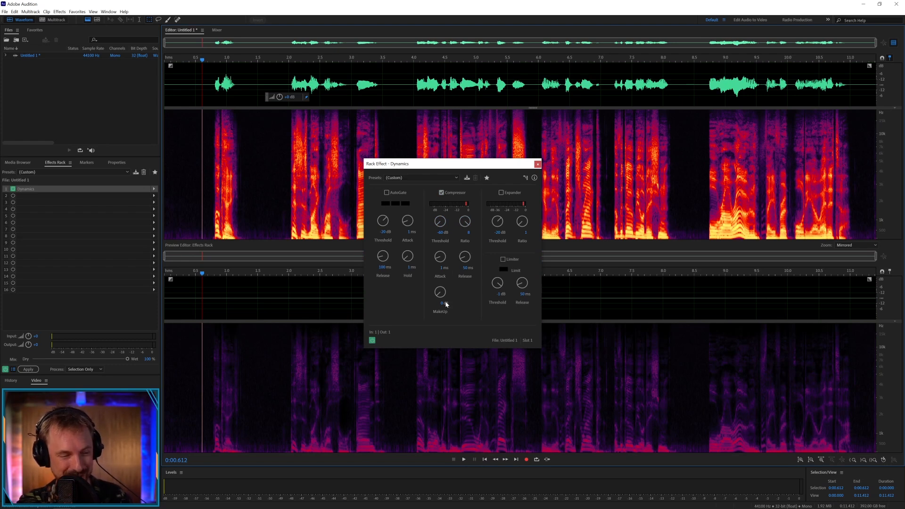
{"action": "mouse_move", "coordinate": [440, 241]}
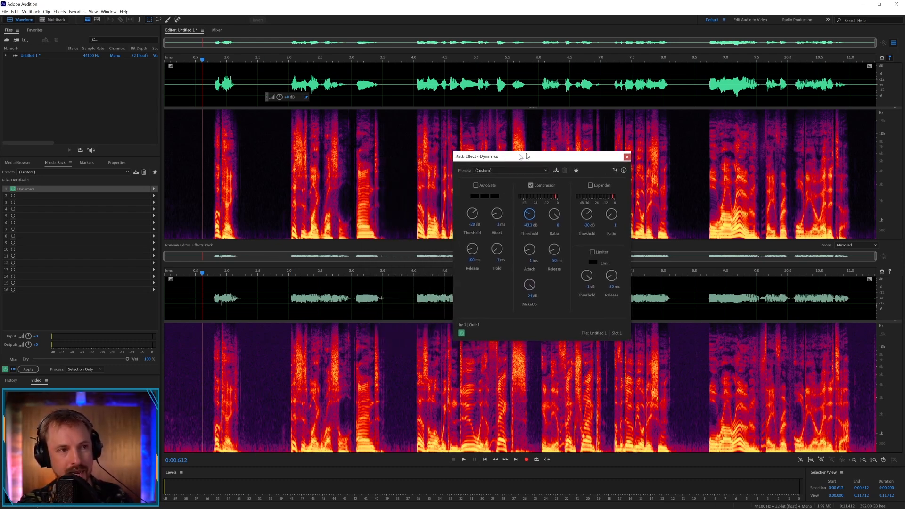
{"action": "left_click_drag", "start_coordinate": [476, 157], "coordinate": [523, 155]}
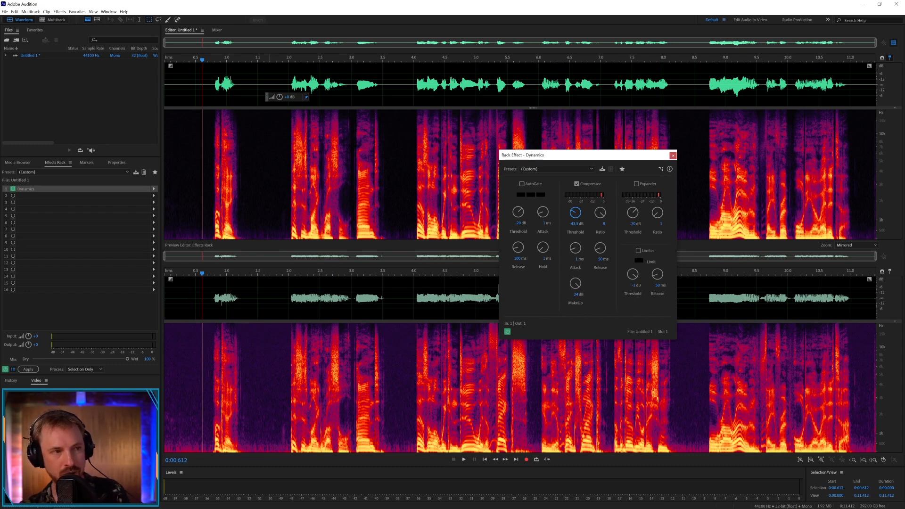
{"action": "mouse_move", "coordinate": [251, 271]}
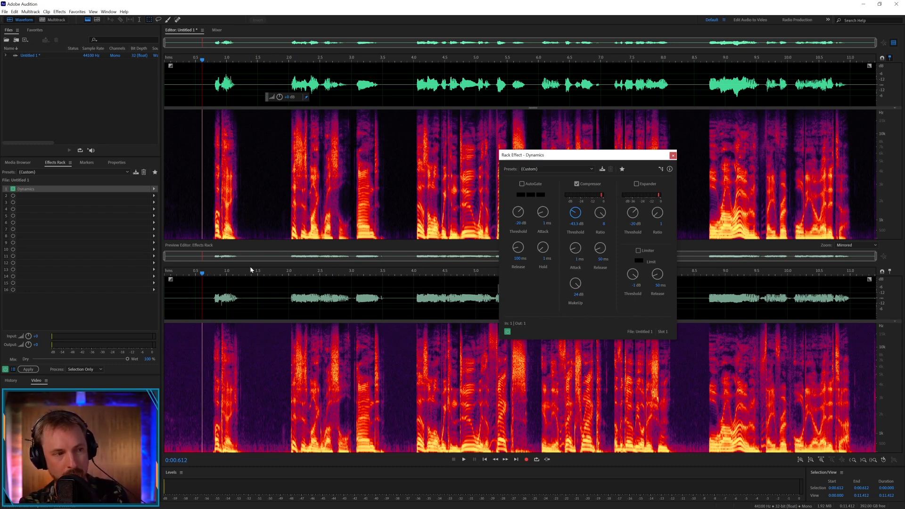
{"action": "mouse_move", "coordinate": [289, 317]}
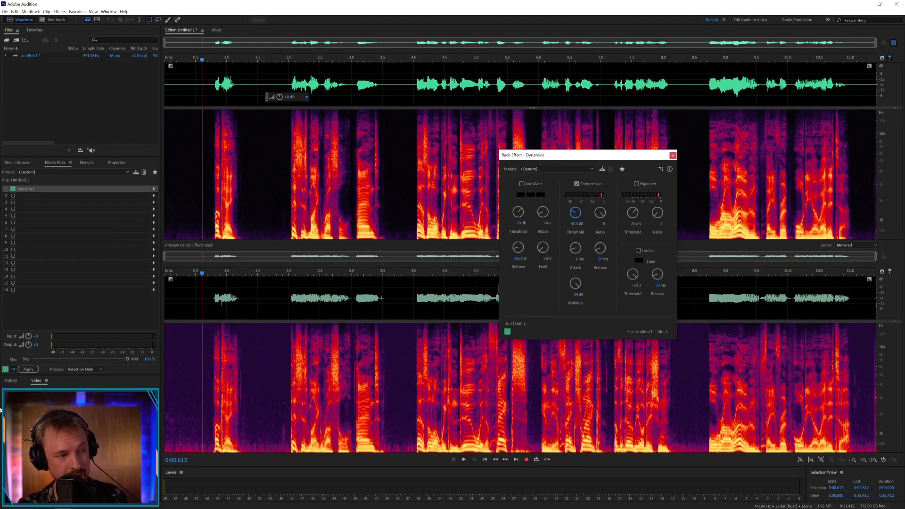
Preview the clip with the rack bypassed and re-enabled, then select the 1.2–1.9 s stretch
{"action": "left_click", "coordinate": [464, 459]}
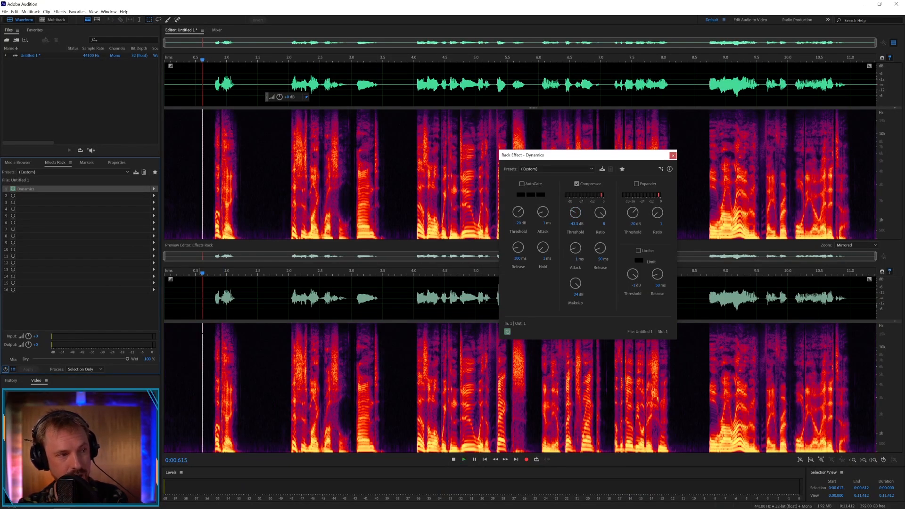
{"action": "left_click", "coordinate": [464, 459]}
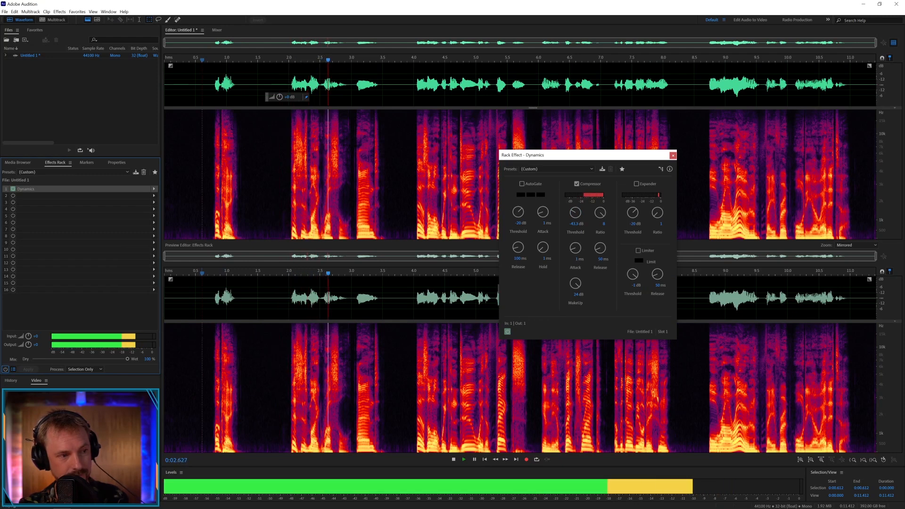
{"action": "left_click", "coordinate": [454, 459]}
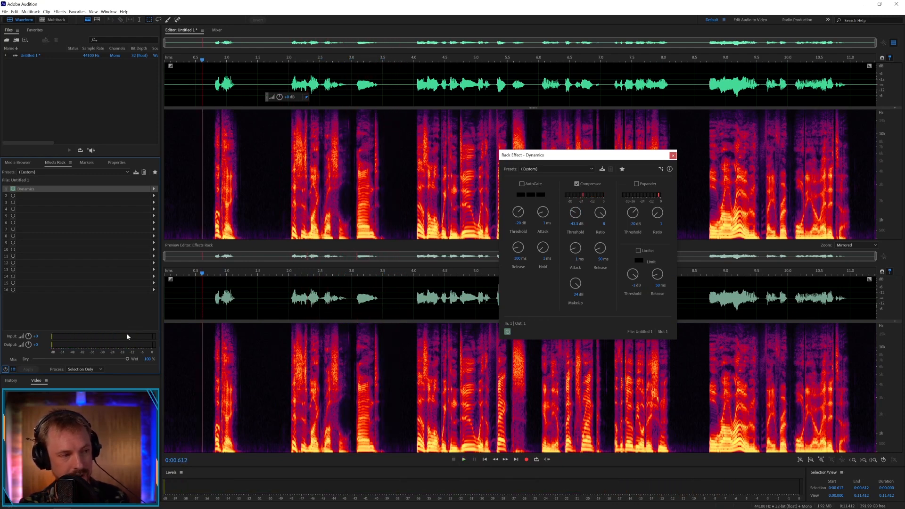
{"action": "left_click", "coordinate": [5, 368]}
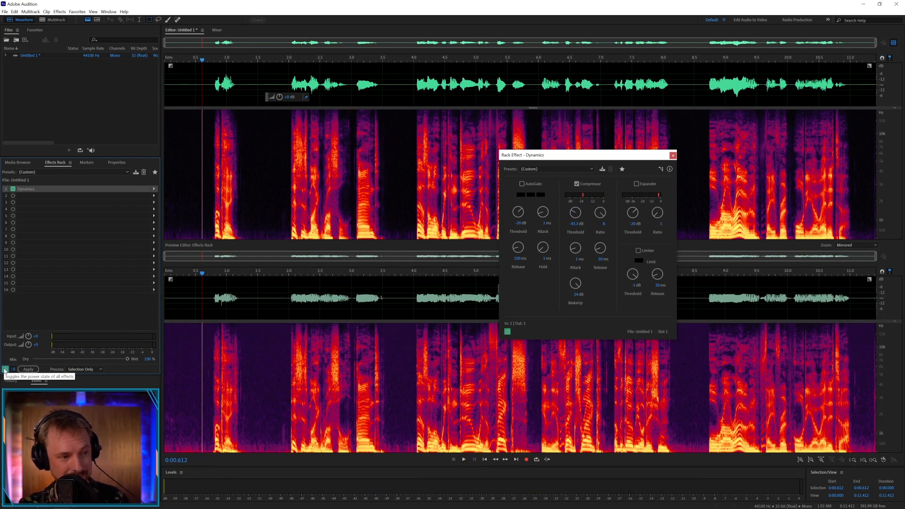
{"action": "left_click", "coordinate": [3, 370]}
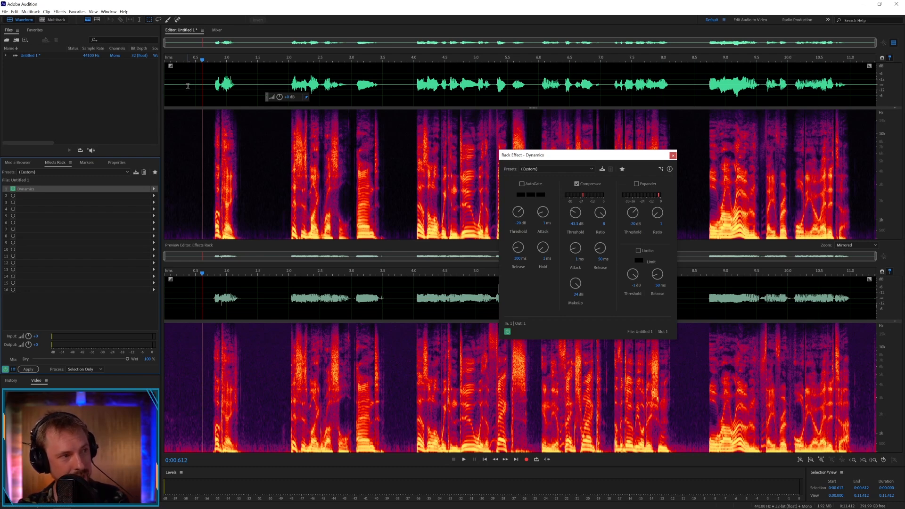
{"action": "left_click", "coordinate": [464, 459]}
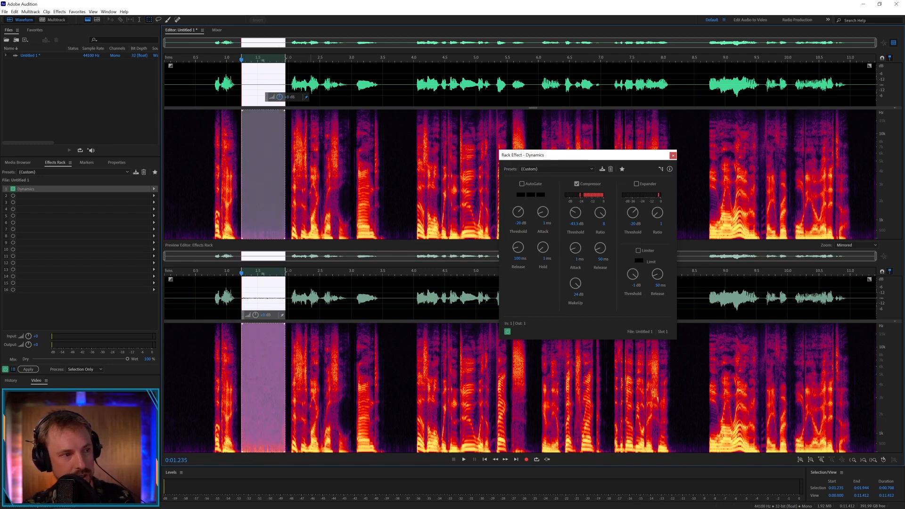
Play back the selected stretch of audio and stop
{"action": "left_click", "coordinate": [464, 459]}
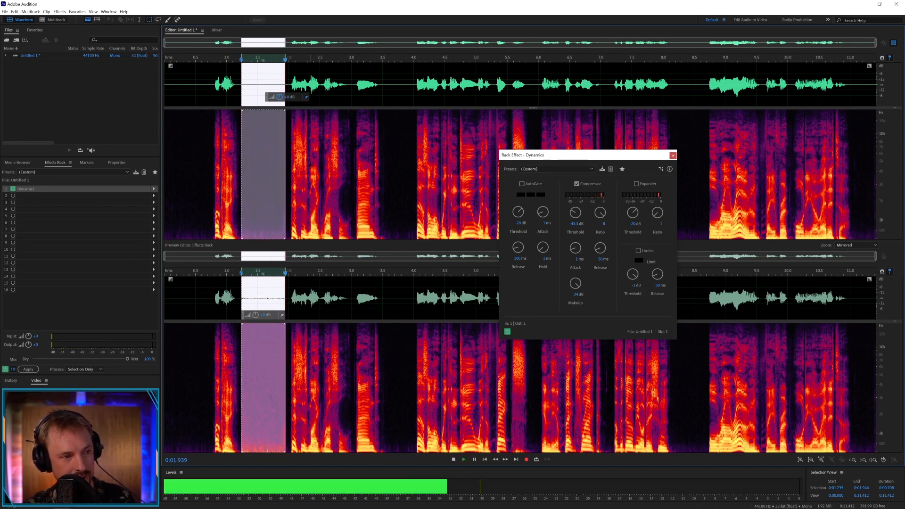
{"action": "left_click", "coordinate": [454, 459]}
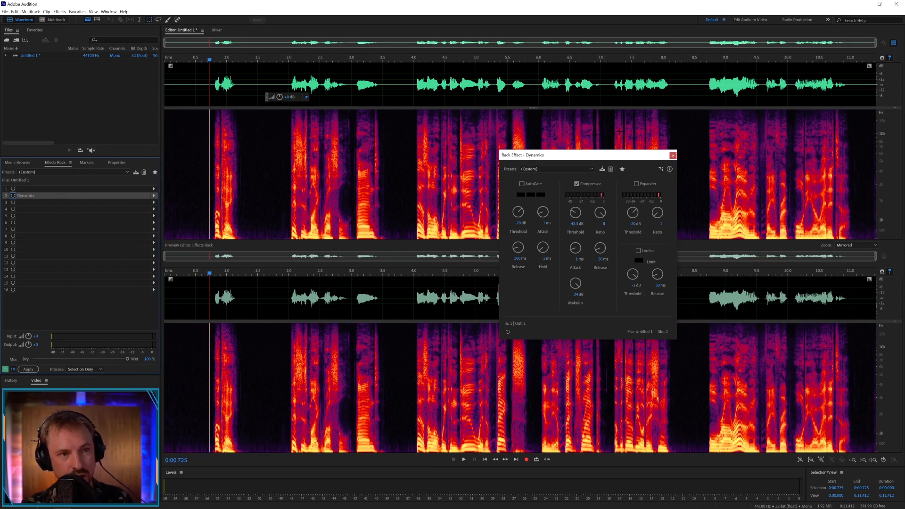
Insert DeNoise from Noise Reduction / Restoration into the empty first rack slot
{"action": "left_click", "coordinate": [673, 156]}
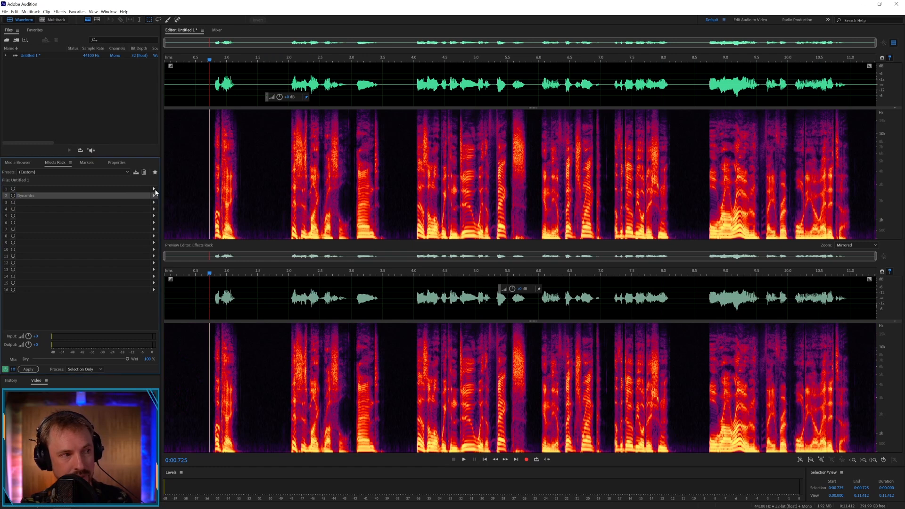
{"action": "left_click", "coordinate": [81, 188]}
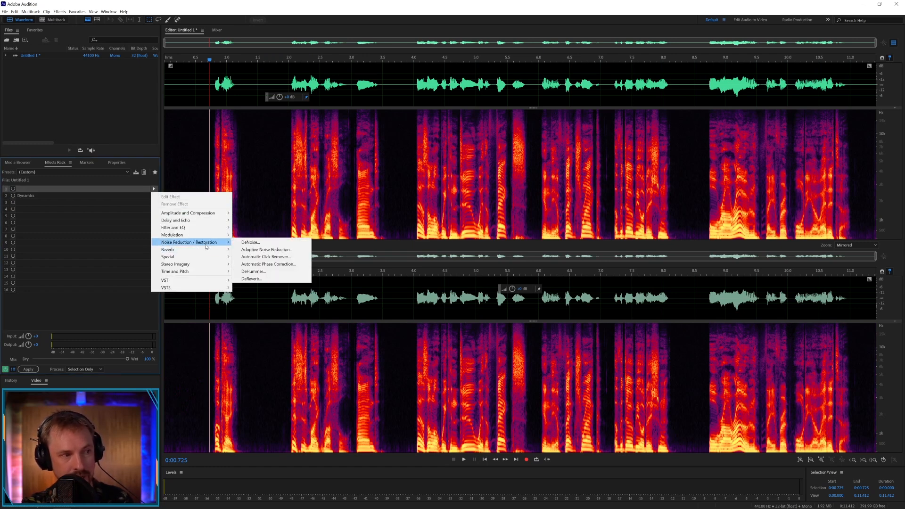
{"action": "left_click", "coordinate": [249, 242]}
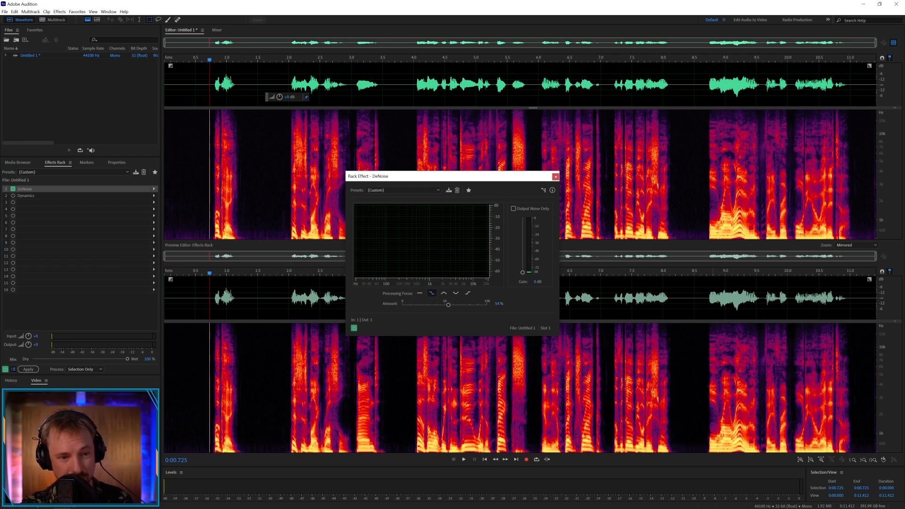
{"action": "mouse_move", "coordinate": [459, 306]}
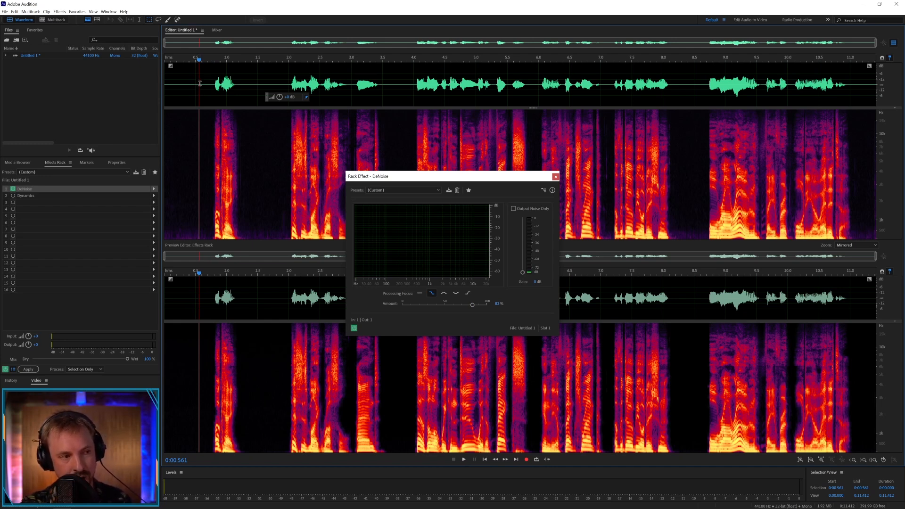
Play the clip to hear the 81% DeNoise result together with Dynamics
{"action": "left_click", "coordinate": [464, 459]}
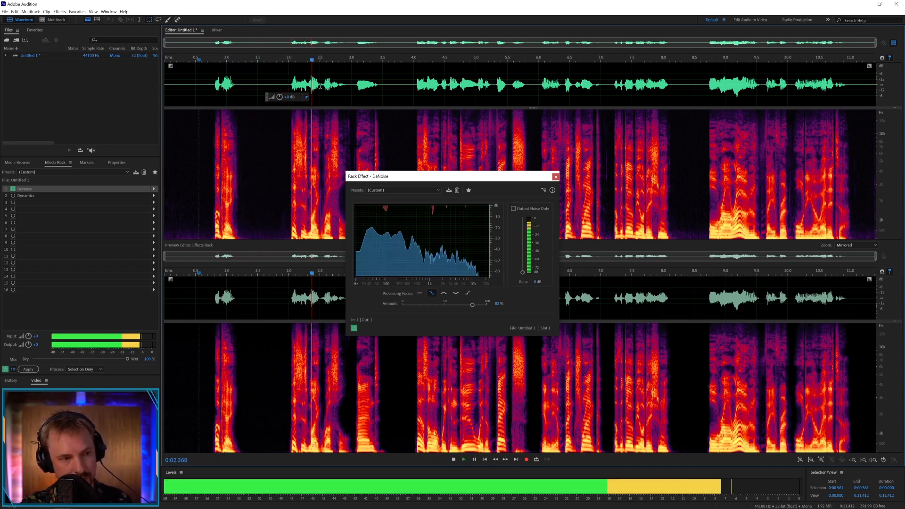
{"action": "left_click", "coordinate": [474, 459]}
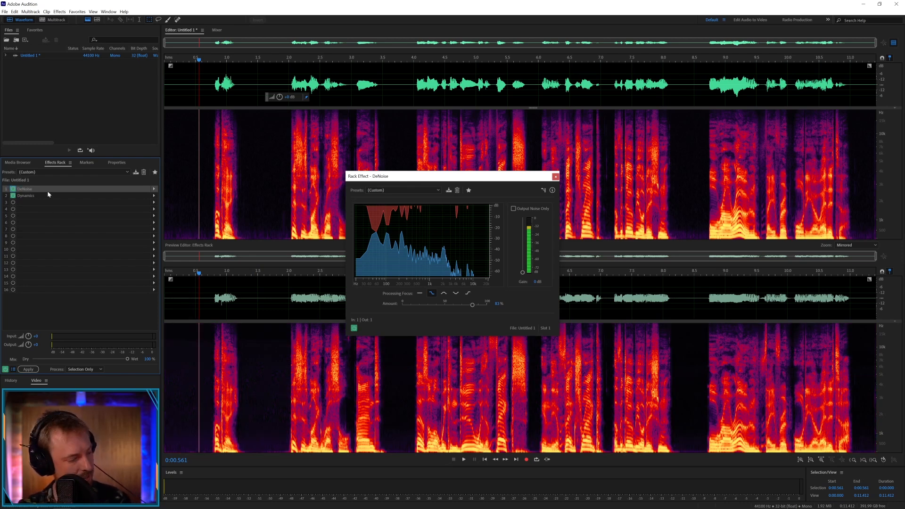
{"action": "mouse_move", "coordinate": [129, 196]}
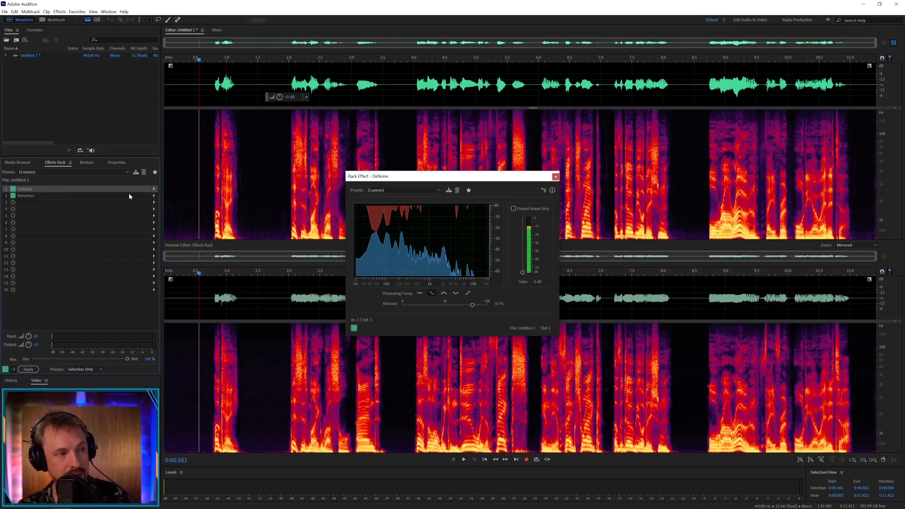
{"action": "mouse_move", "coordinate": [154, 191]}
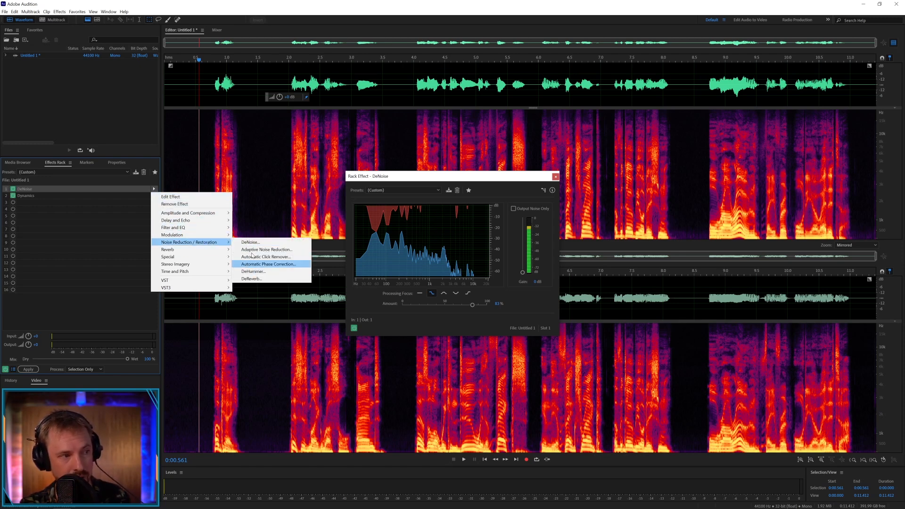
{"action": "mouse_move", "coordinate": [185, 212]}
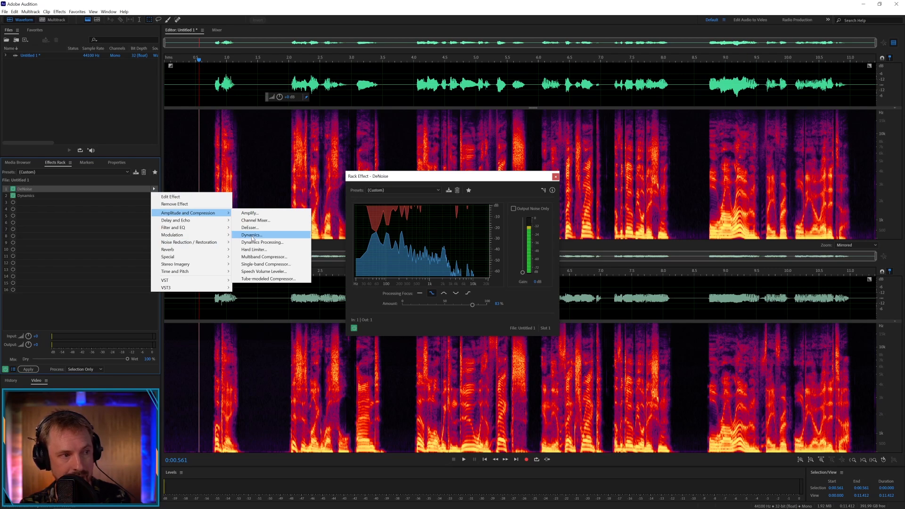
Replace DeNoise with a Dynamics effect in slot 1 and enable its AutoGate
{"action": "left_click", "coordinate": [250, 235]}
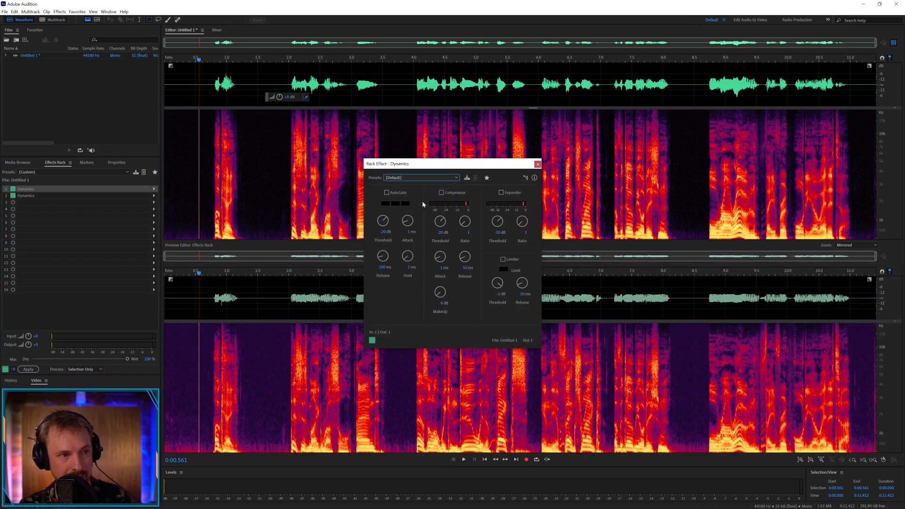
{"action": "left_click", "coordinate": [386, 192]}
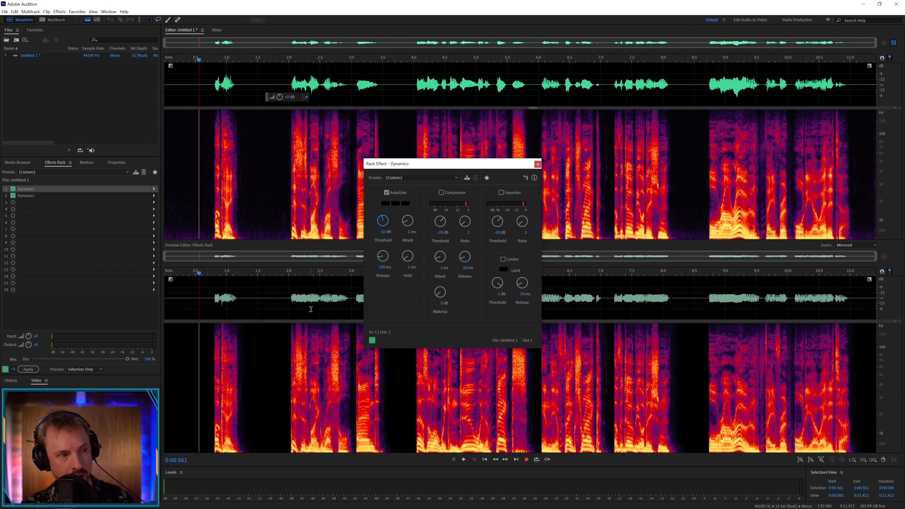
{"action": "mouse_move", "coordinate": [412, 167]}
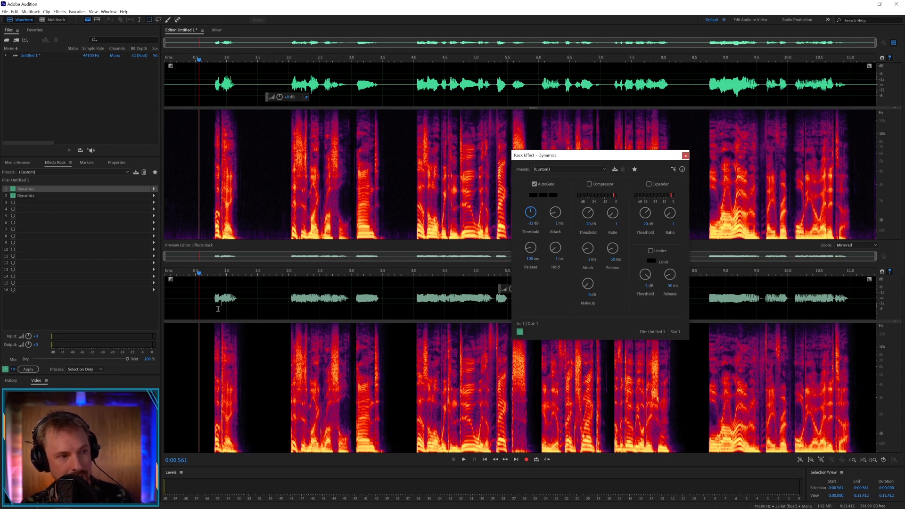
{"action": "mouse_move", "coordinate": [105, 237]}
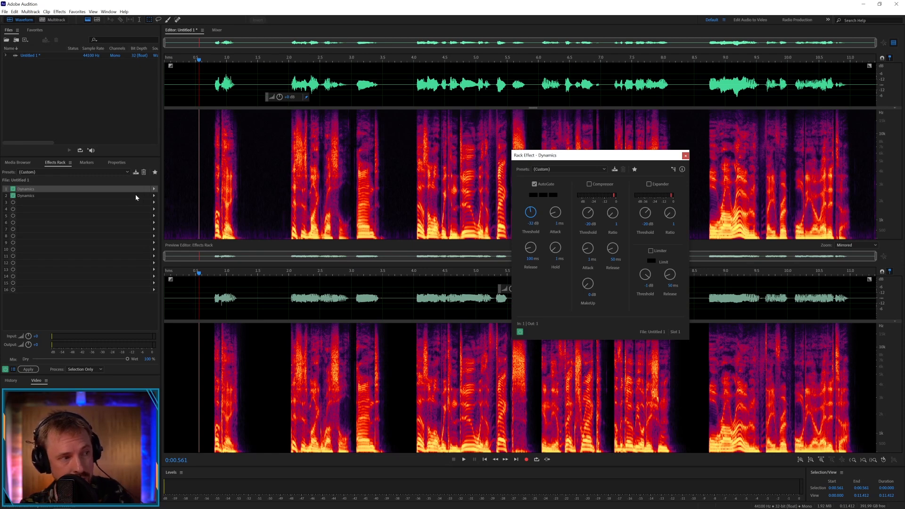
{"action": "mouse_move", "coordinate": [39, 193]}
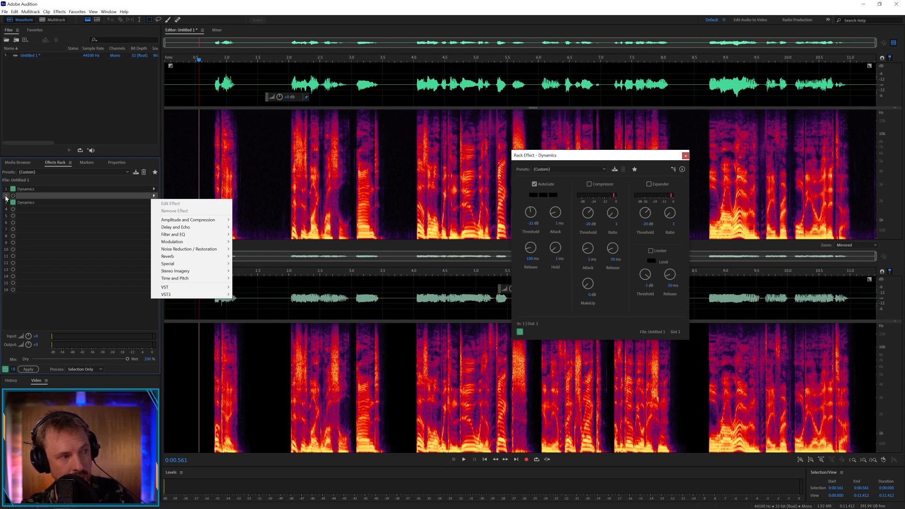
{"action": "mouse_move", "coordinate": [185, 210]}
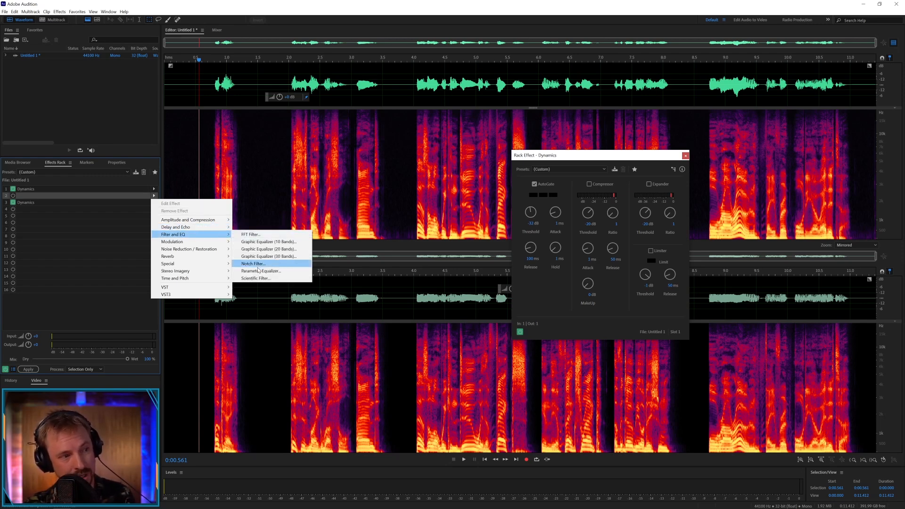
Add a Parametric Equalizer to the empty slot 2 between the two Dynamics effects
{"action": "left_click", "coordinate": [260, 271]}
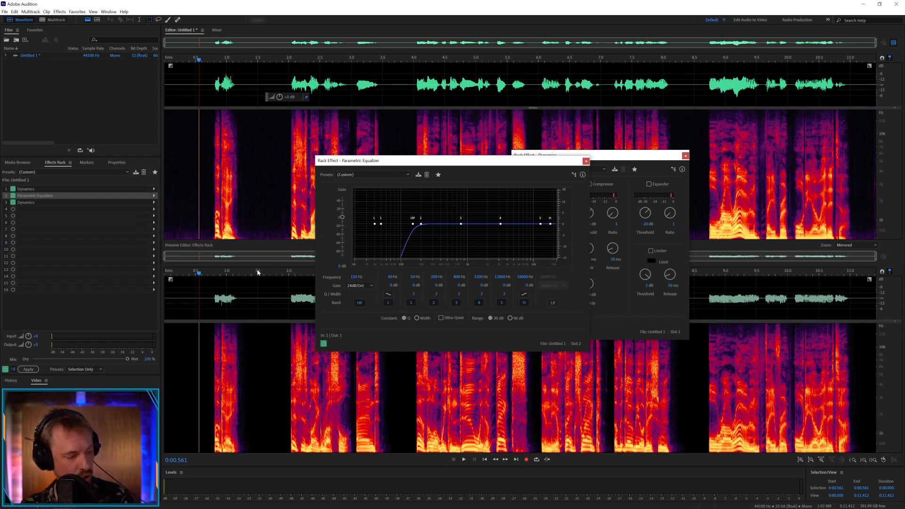
{"action": "mouse_move", "coordinate": [370, 232]}
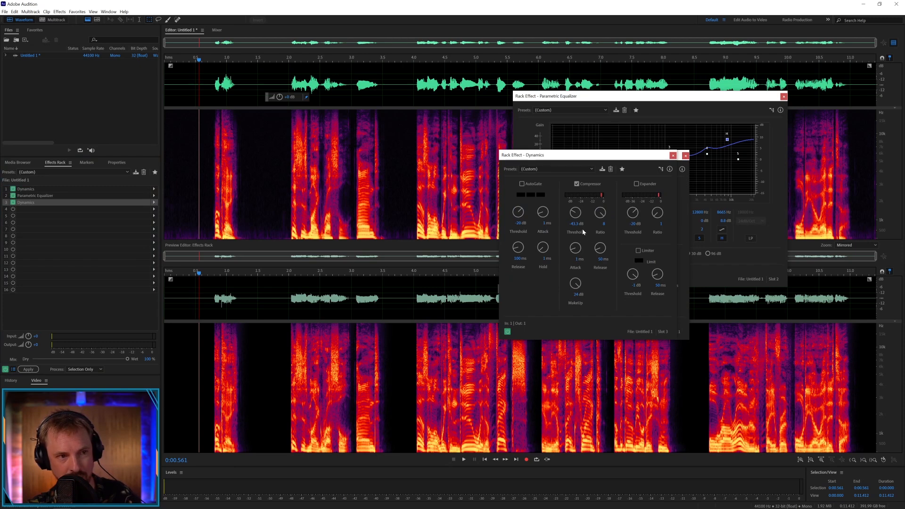
{"action": "mouse_move", "coordinate": [602, 237]}
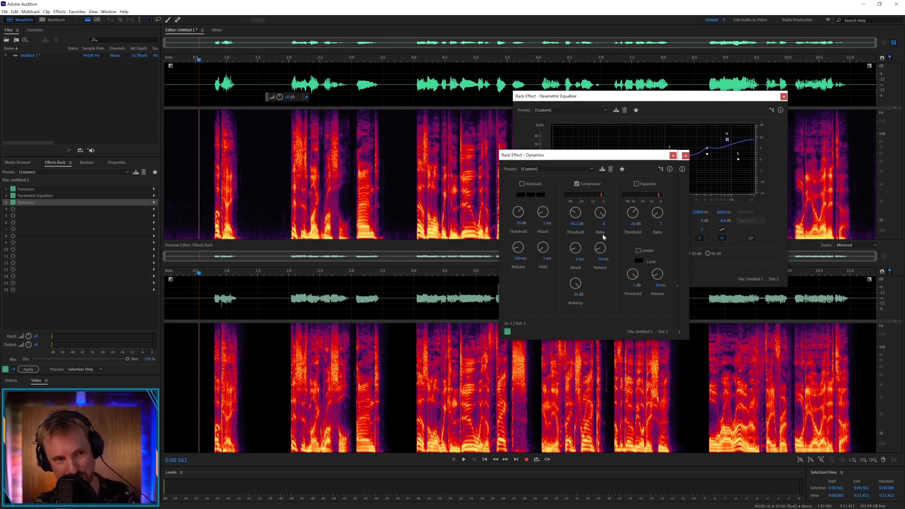
{"action": "mouse_move", "coordinate": [601, 213]}
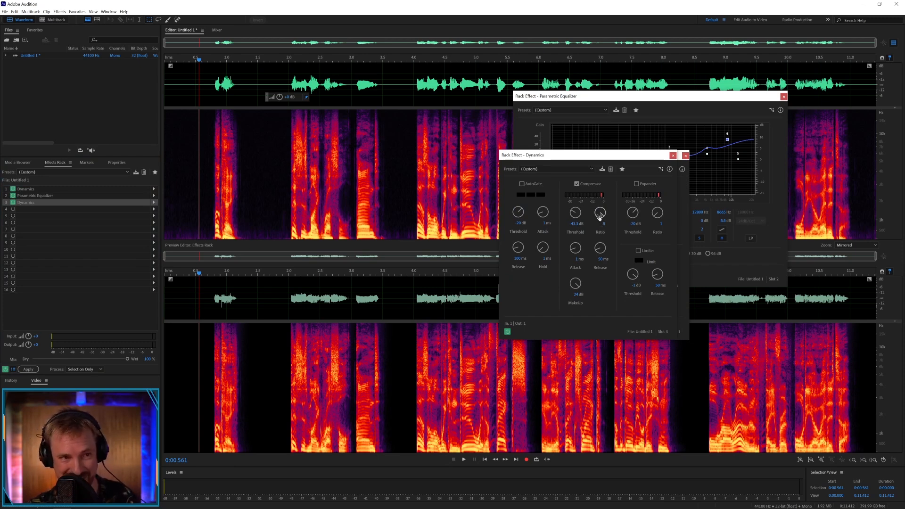